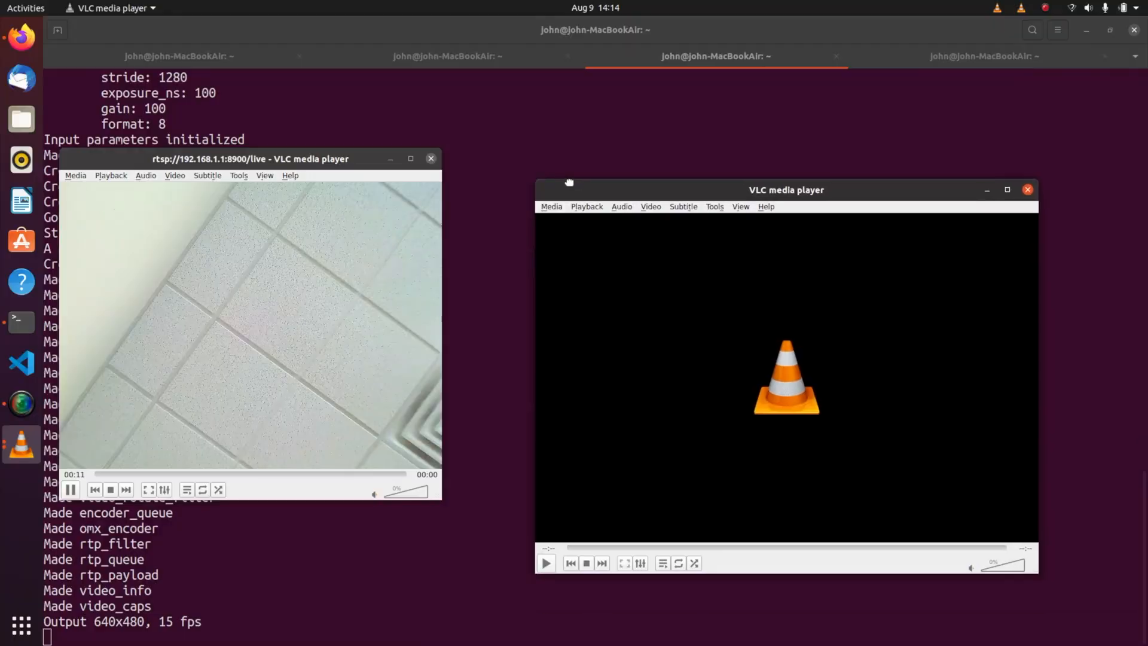
Start playing rtsp://192.168.1.1:8901/live in the second VLC window
left_click(547, 187)
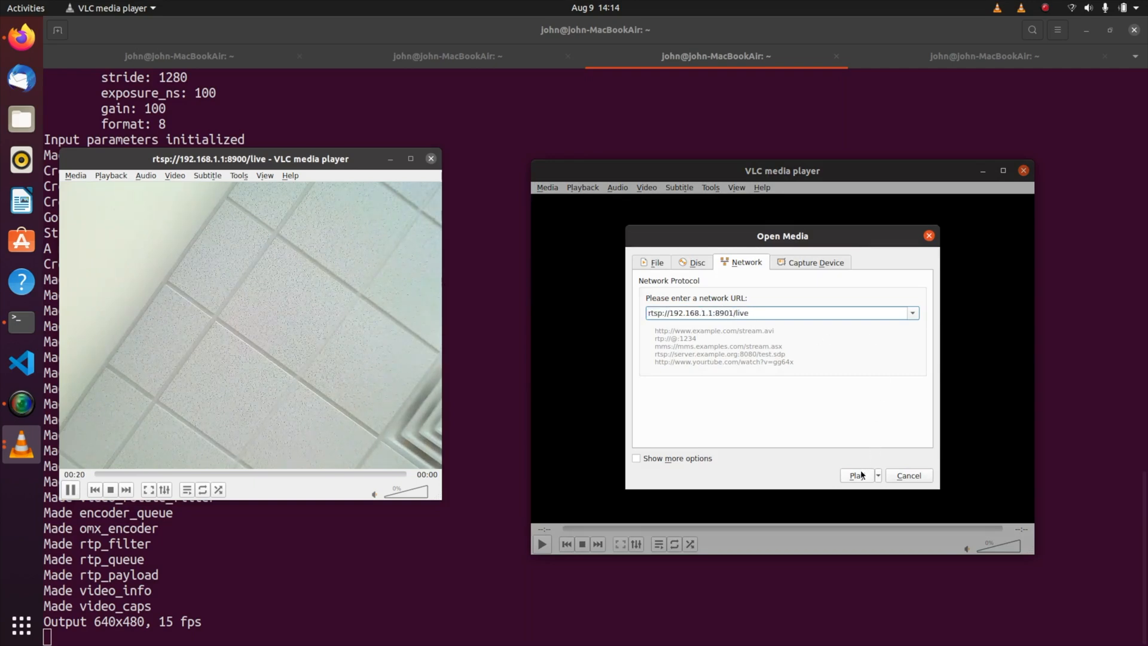
left_click(856, 474)
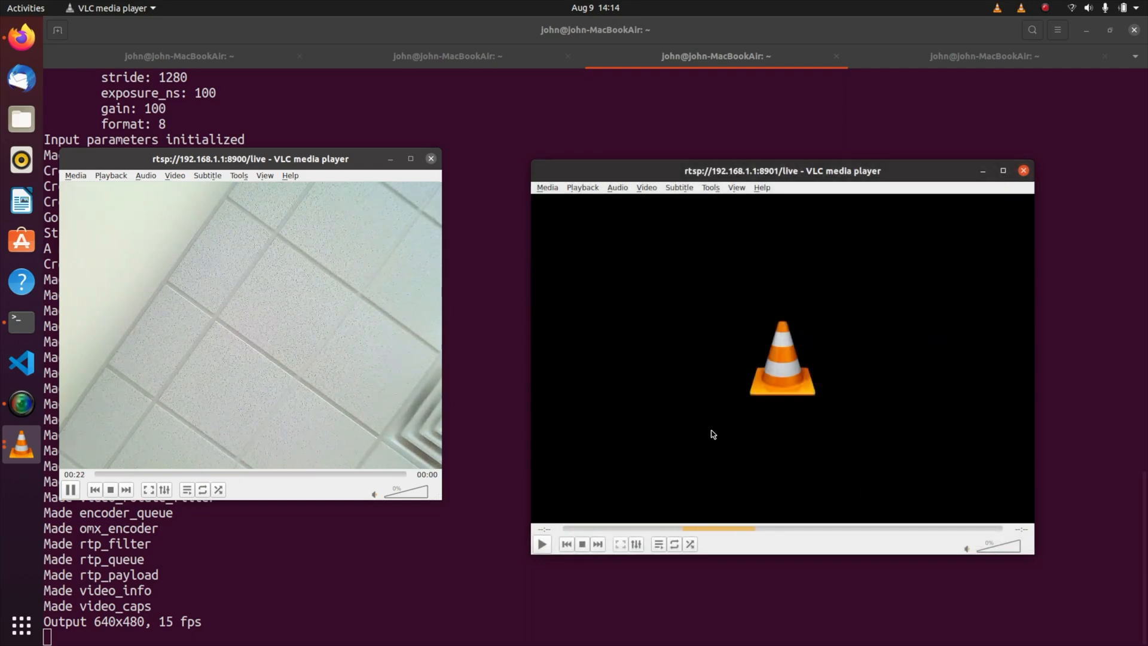